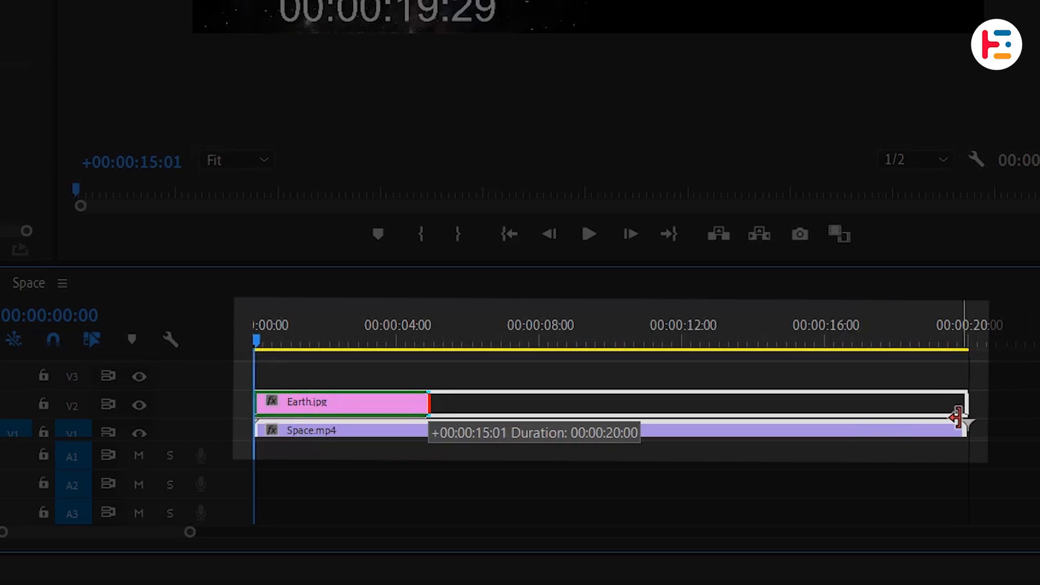
Stretch Earth.jpg on V2 to 00:00:20:00, matching the Space.mp4 background.
{"action": "left_click_drag", "start_coordinate": [428, 416], "coordinate": [965, 416]}
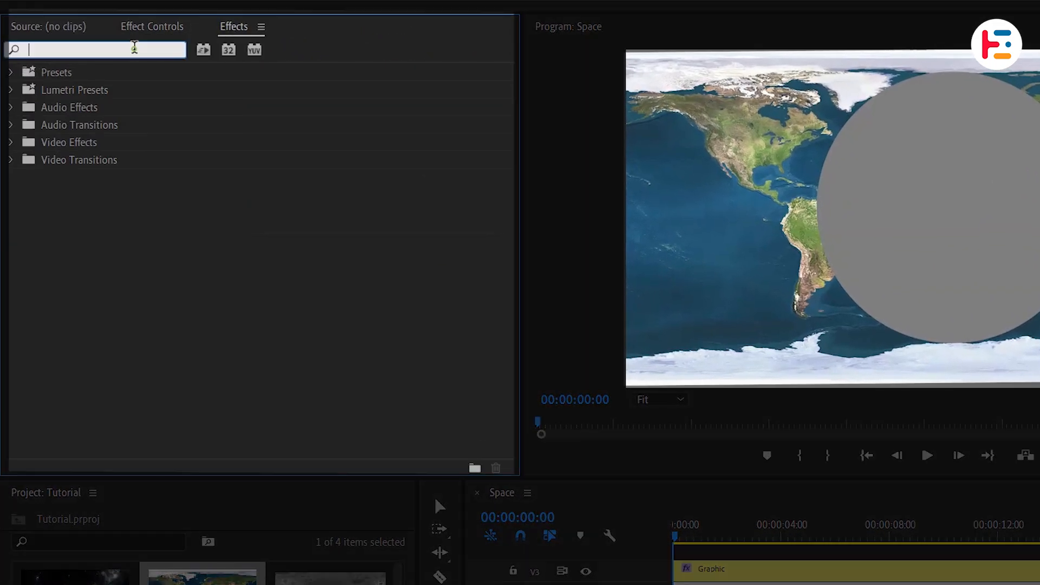
Apply Track Matte Key to Earth.jpg with Video 3 as the matte.
{"action": "type", "text": "track"}
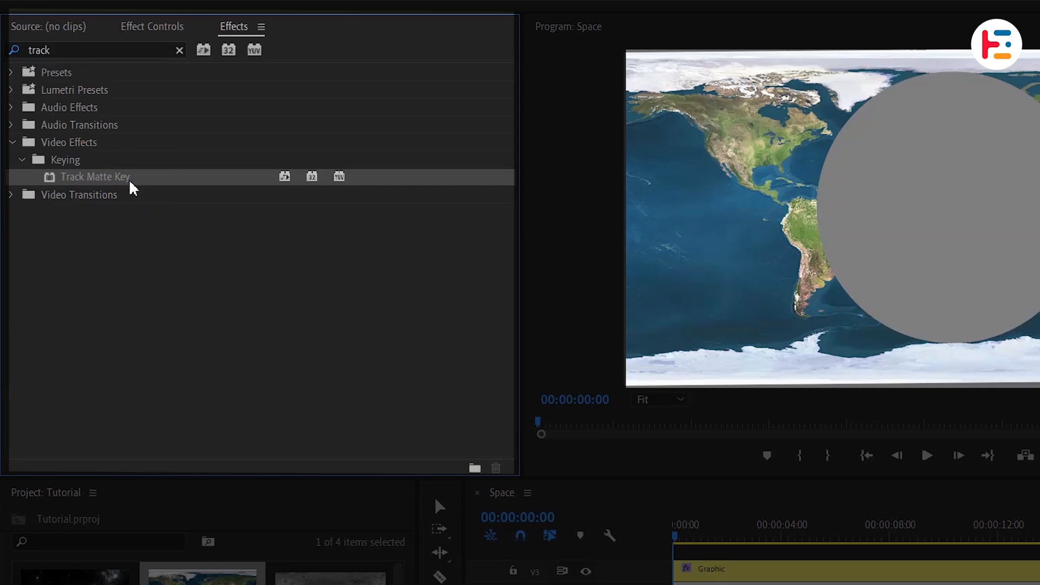
{"action": "left_click", "coordinate": [151, 26]}
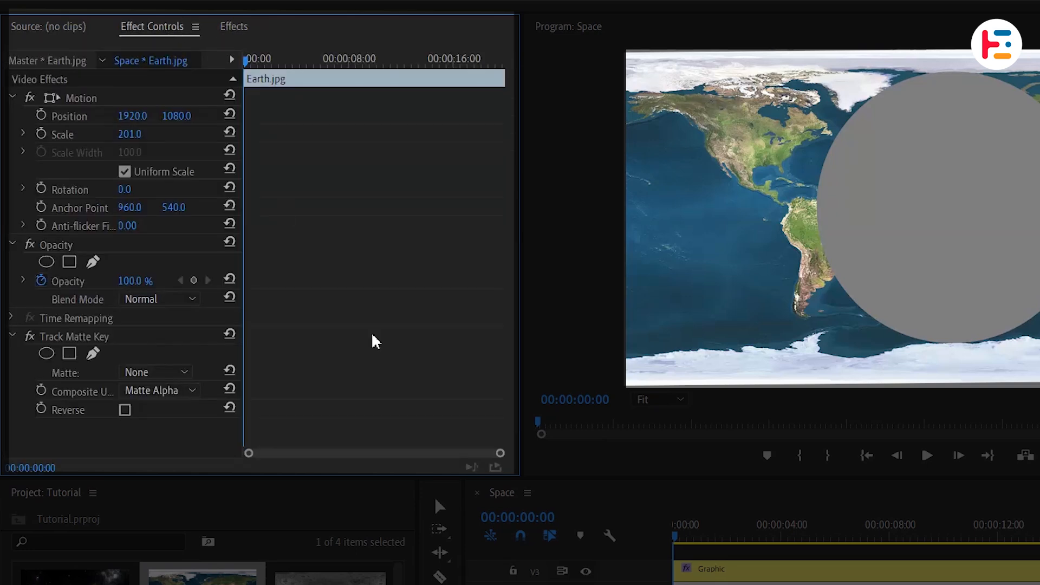
{"action": "left_click", "coordinate": [156, 371]}
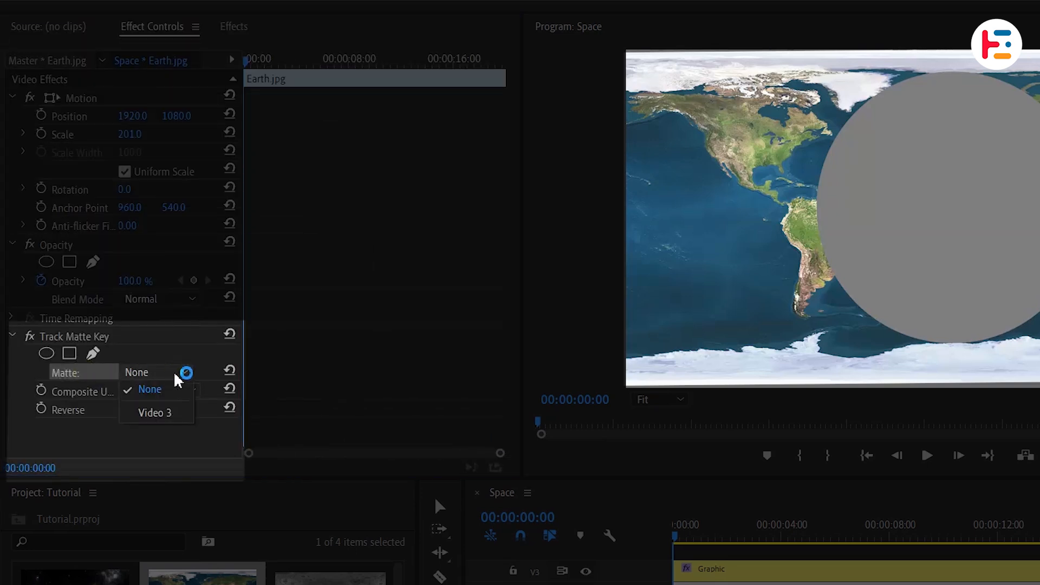
{"action": "left_click", "coordinate": [154, 412]}
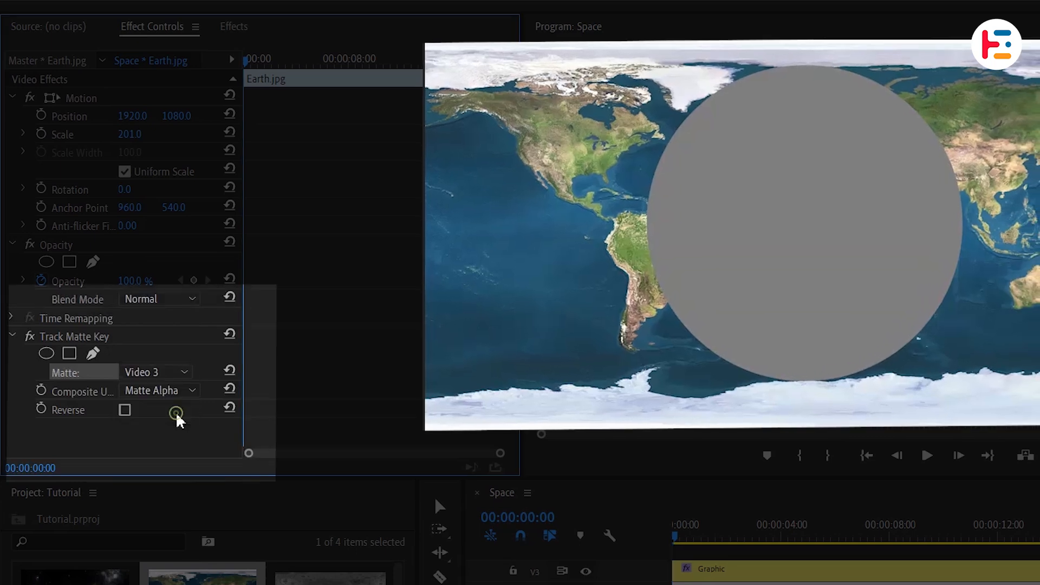
{"action": "left_click", "coordinate": [234, 27]}
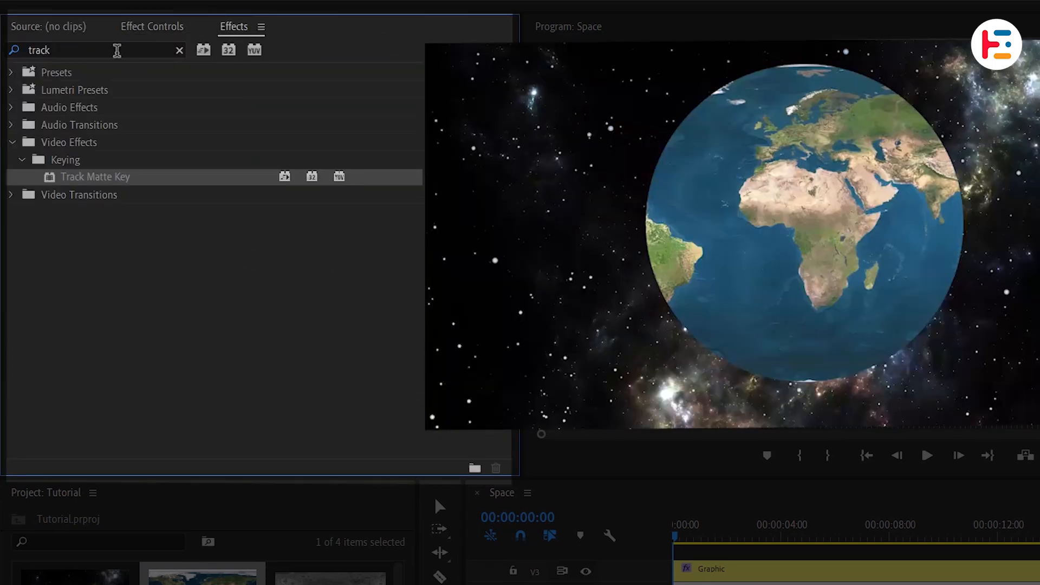
Search for and apply Offset, Spherize and Lighting Effects to Earth.jpg.
{"action": "type", "text": "offi"}
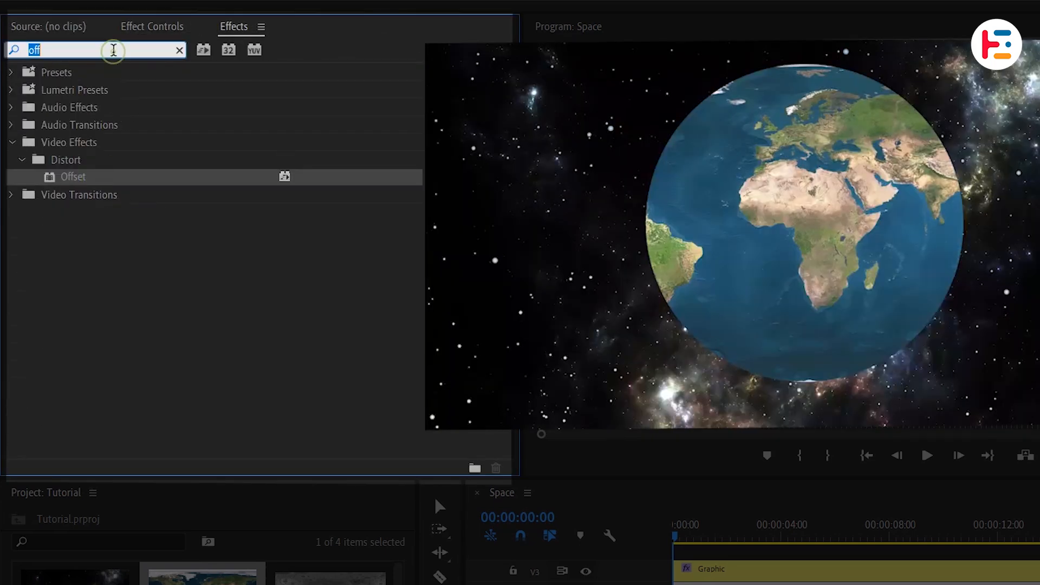
{"action": "type", "text": "spheri"}
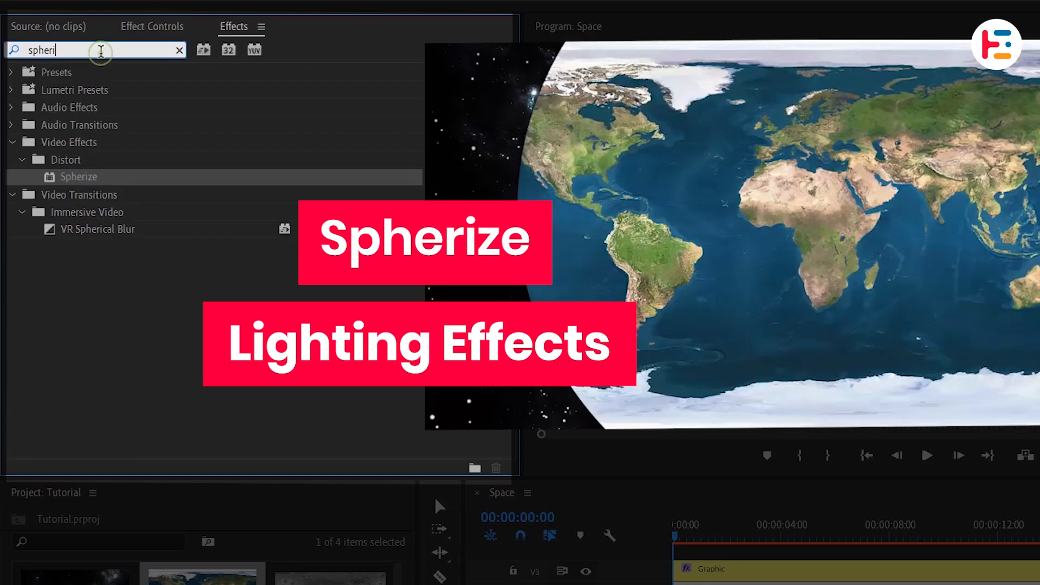
{"action": "type", "text": "lighting"}
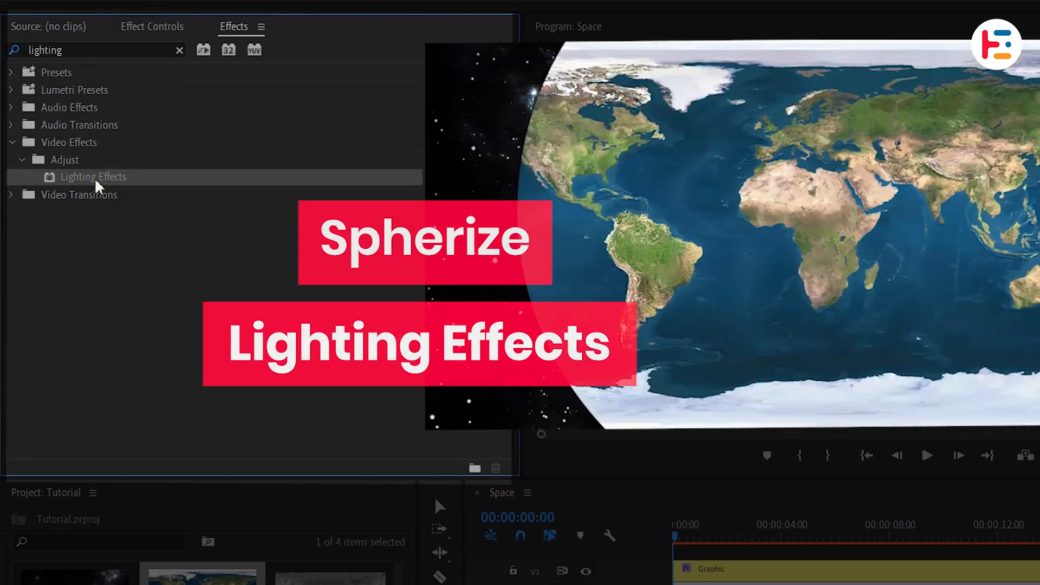
{"action": "left_click", "coordinate": [152, 27]}
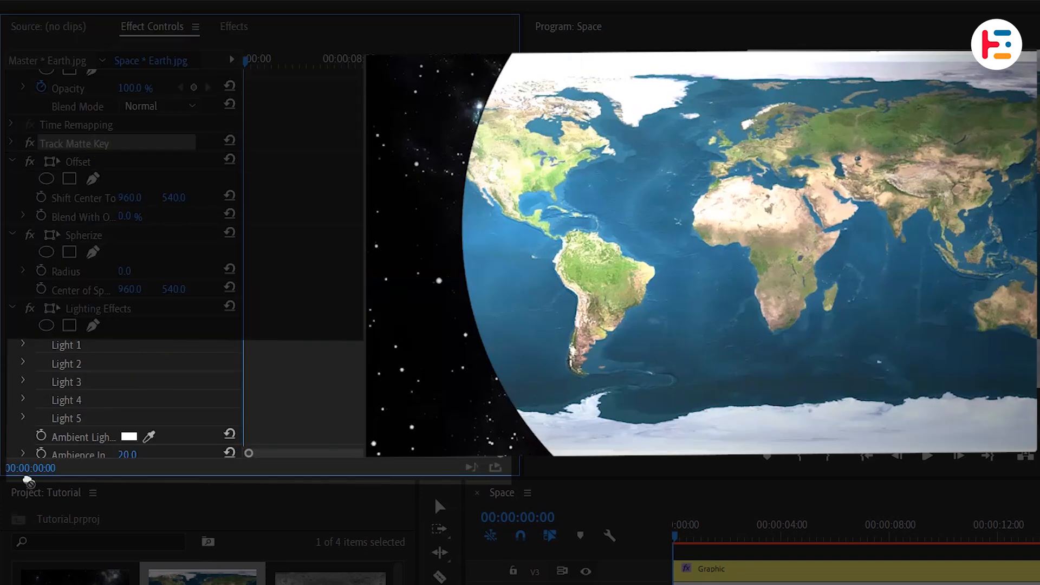
{"action": "scroll", "scroll_direction": "down", "scroll_amount": 3}
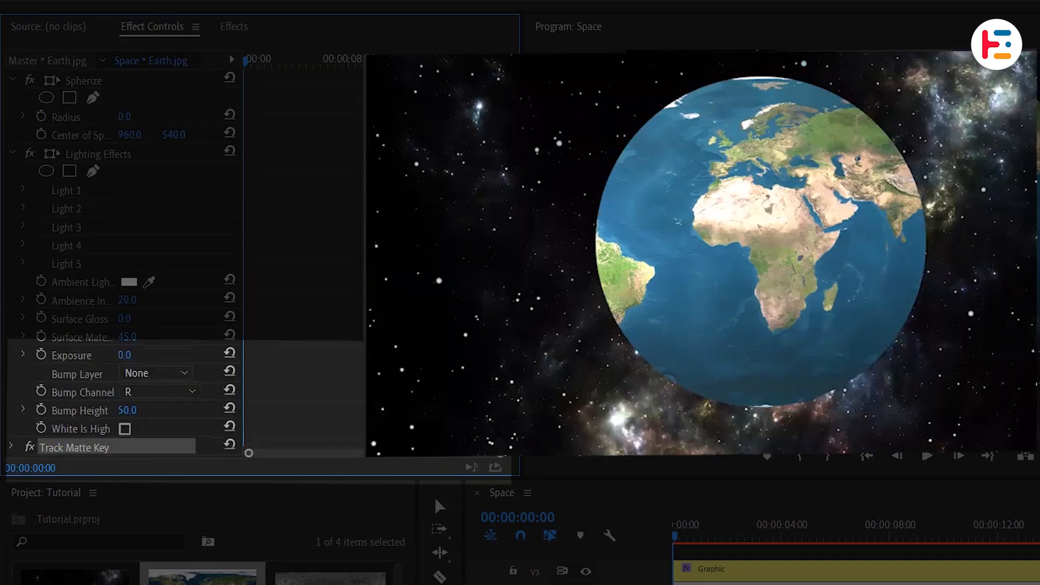
{"action": "scroll", "scroll_direction": "down", "scroll_amount": 3}
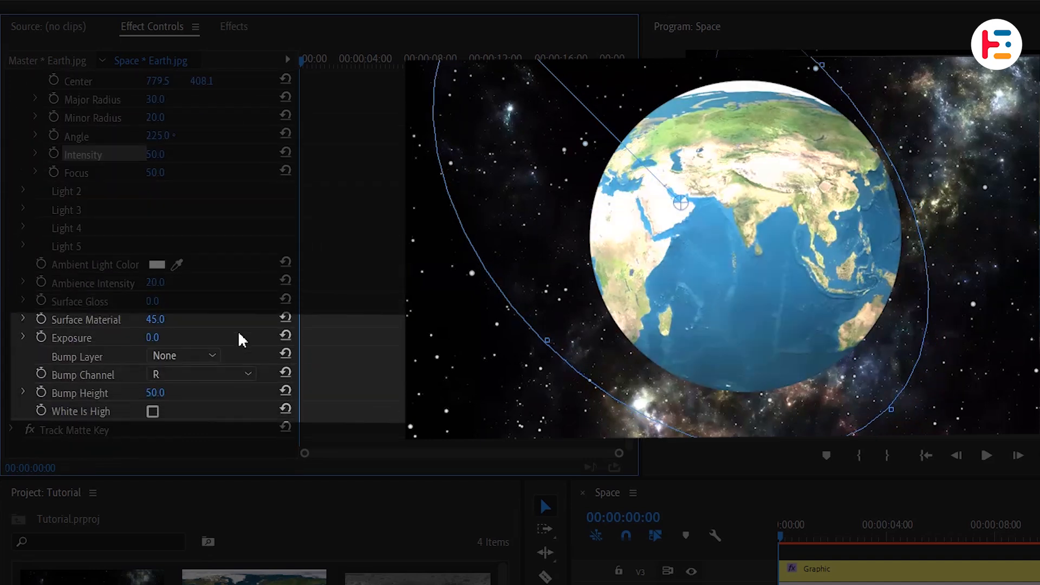
Set the Lighting Effects Bump Layer to Video 2 and adjust the bump height.
{"action": "left_click", "coordinate": [184, 355]}
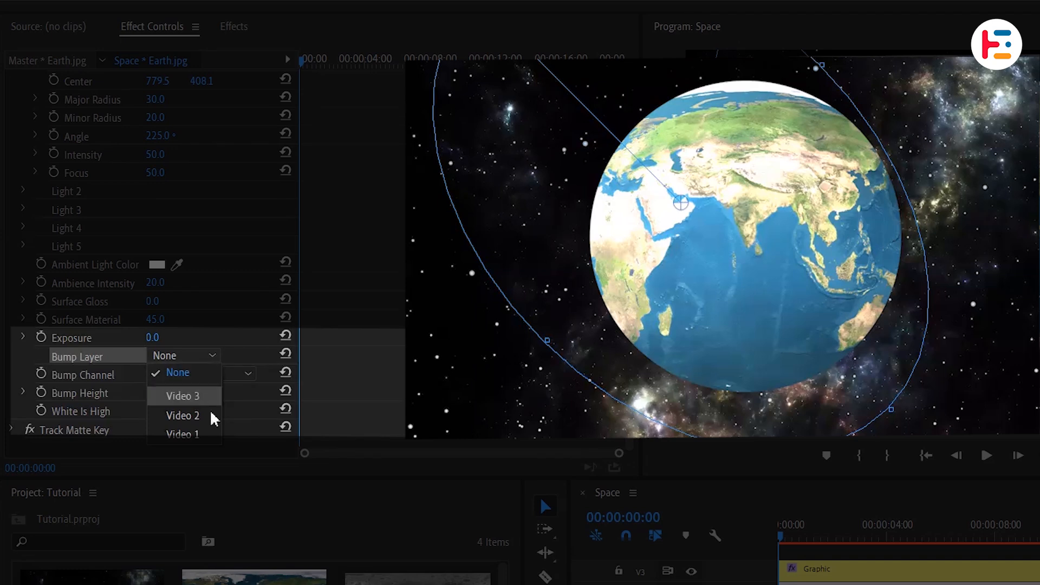
{"action": "left_click", "coordinate": [182, 415]}
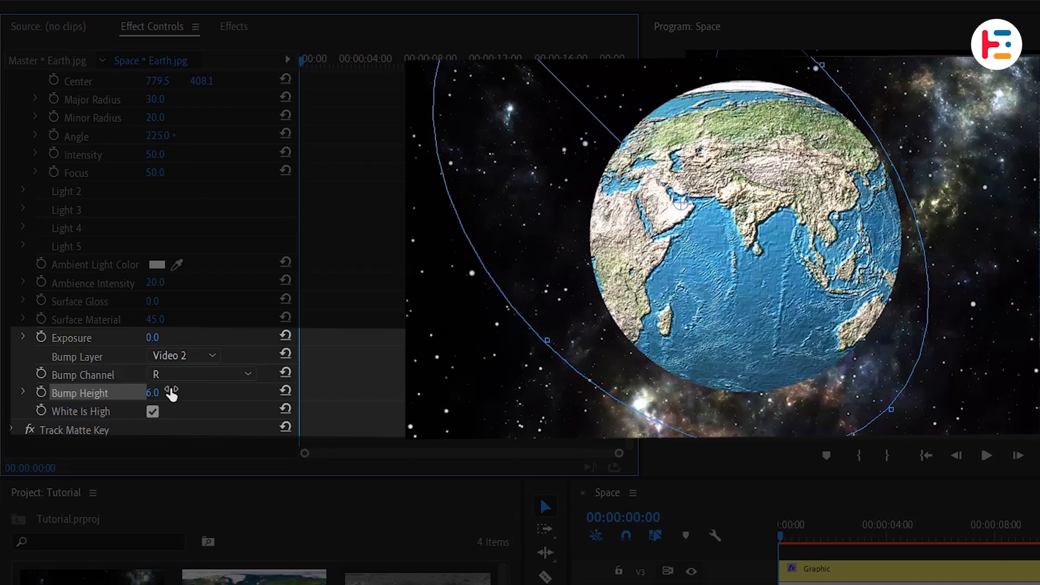
{"action": "left_click", "coordinate": [233, 27]}
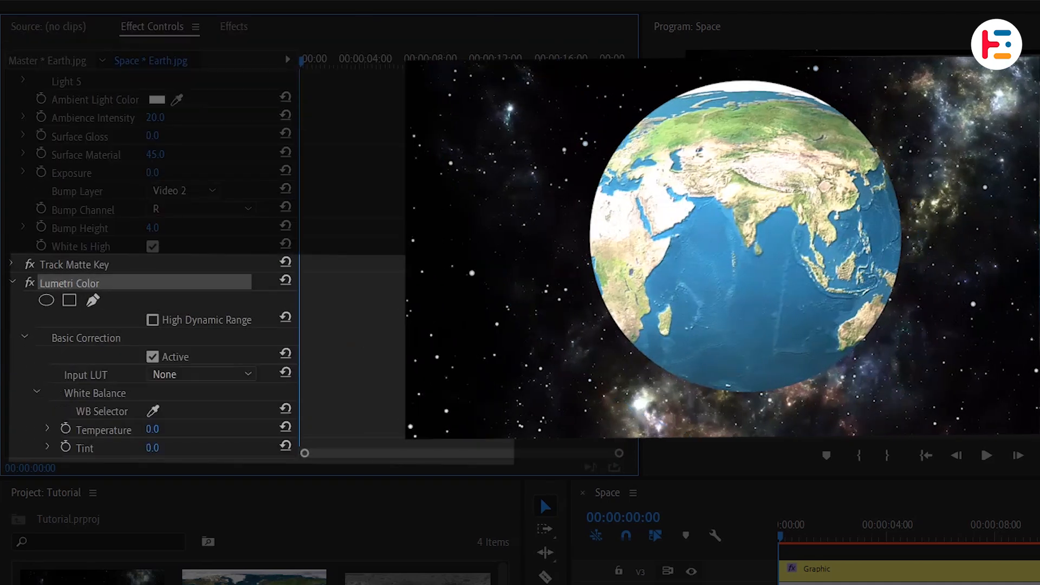
Scroll down Effect Controls toward the Bump Height and Lumetri Color settings.
{"action": "scroll", "scroll_direction": "down", "scroll_amount": 3}
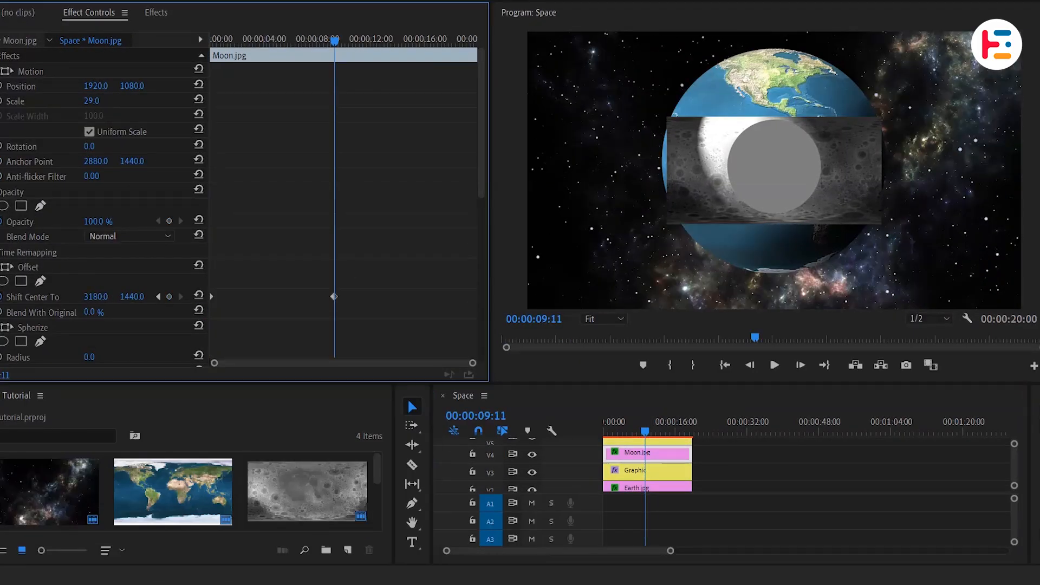
Scroll down the panel while building the Moon.jpg layer.
{"action": "scroll", "scroll_direction": "down", "scroll_amount": 3}
{"action": "type", "text": "Pla"}
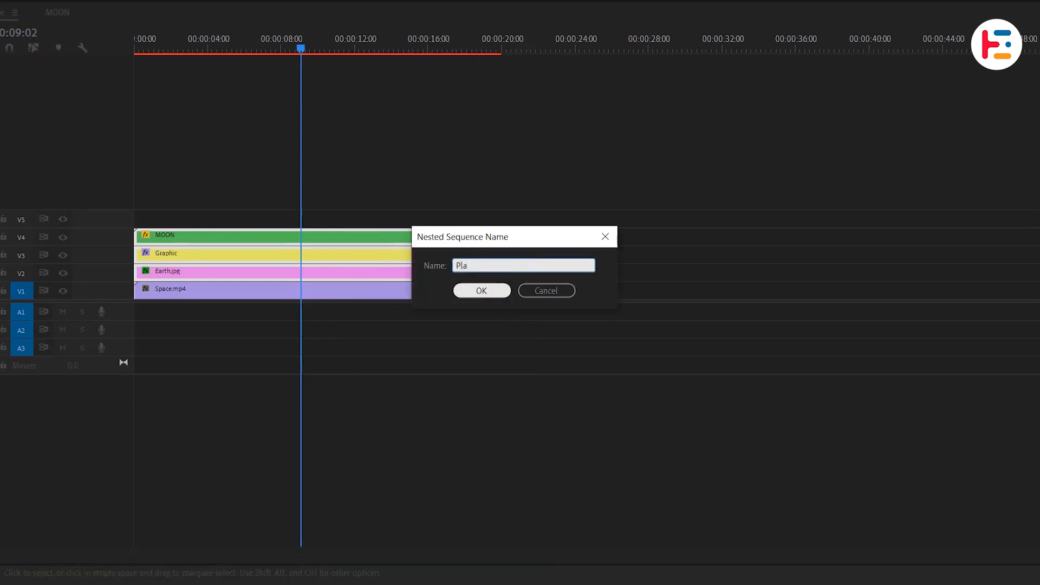
Confirm creating the nested sequence of the planet layers.
{"action": "left_click", "coordinate": [480, 290]}
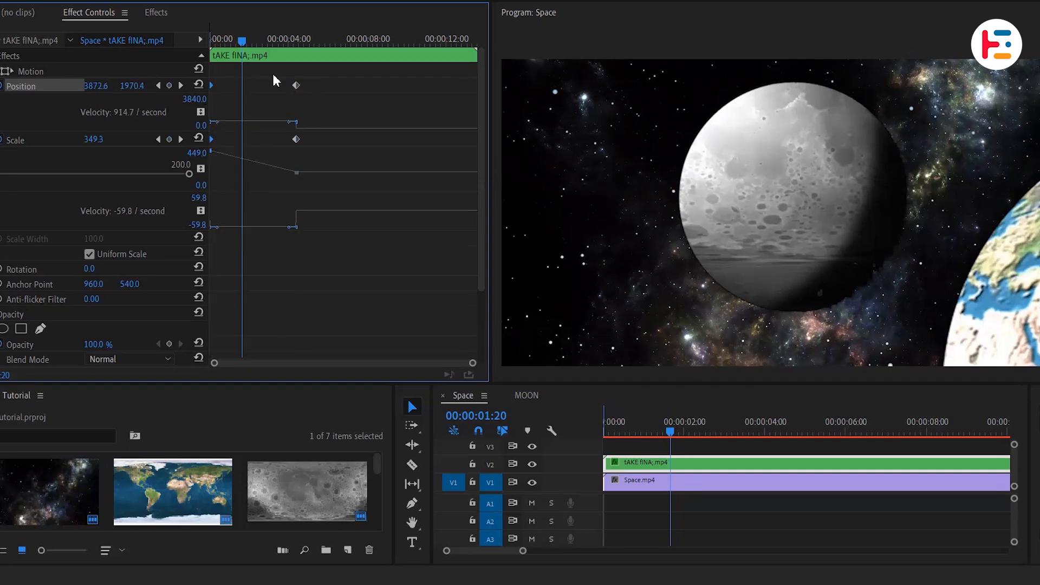
Set the Position and Scale keyframes' temporal interpolation to Ease In.
{"action": "right_click", "coordinate": [296, 85]}
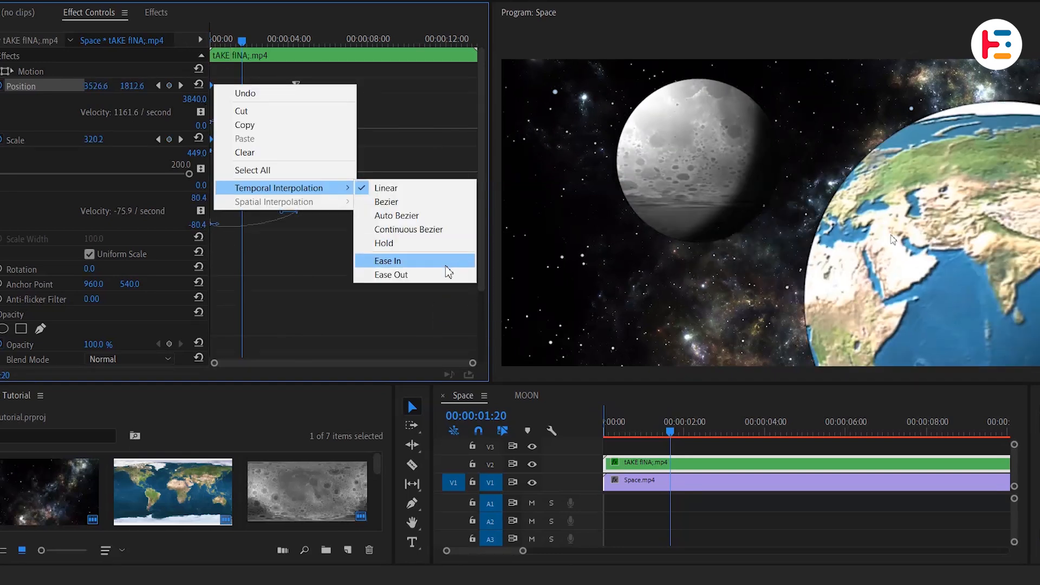
{"action": "left_click", "coordinate": [389, 260]}
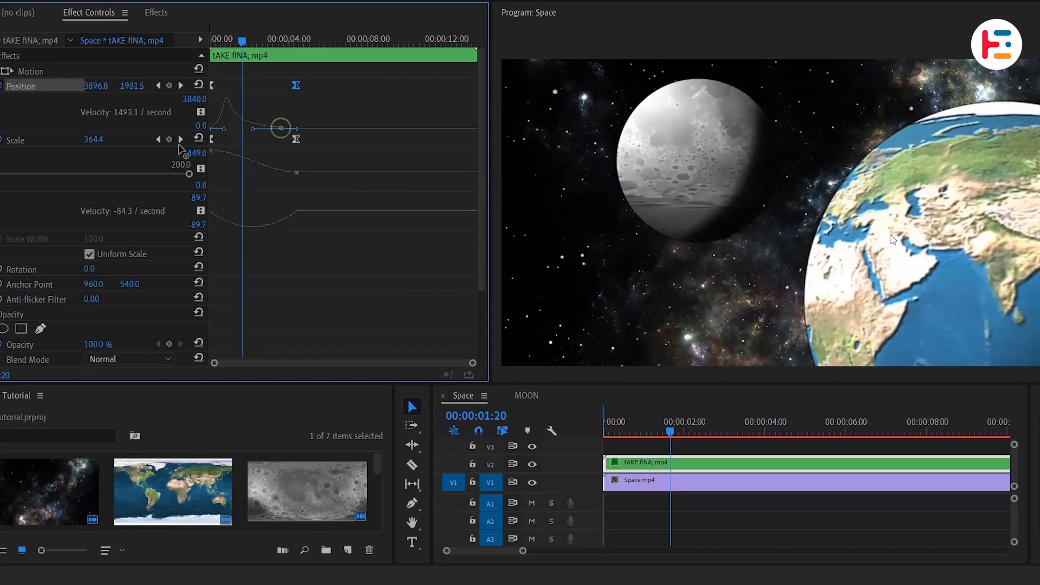